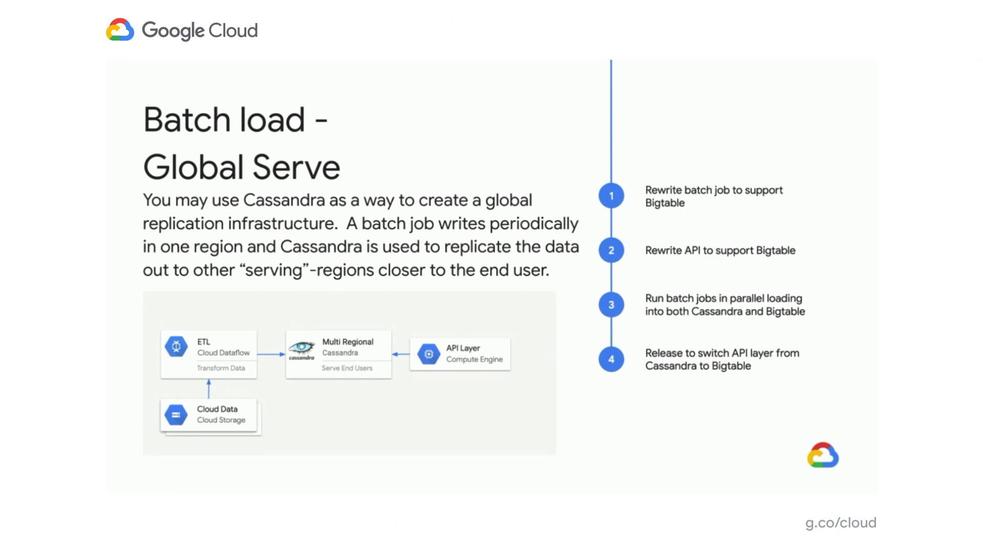
- Advance to the Online w Time To Live (TTL) slide
key(Right)
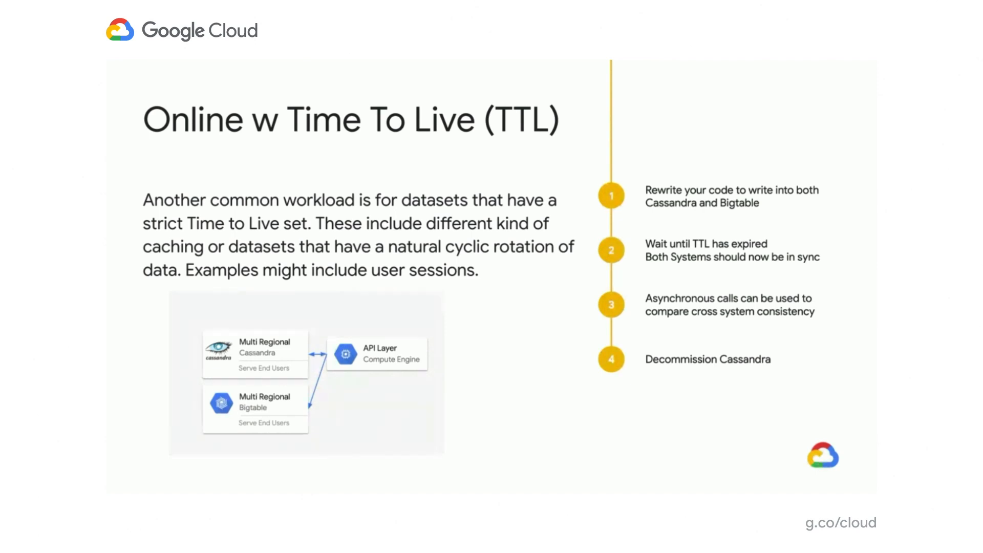
- Advance past the Example rowkey slide to the CBT Tool table administration slide
key(right)
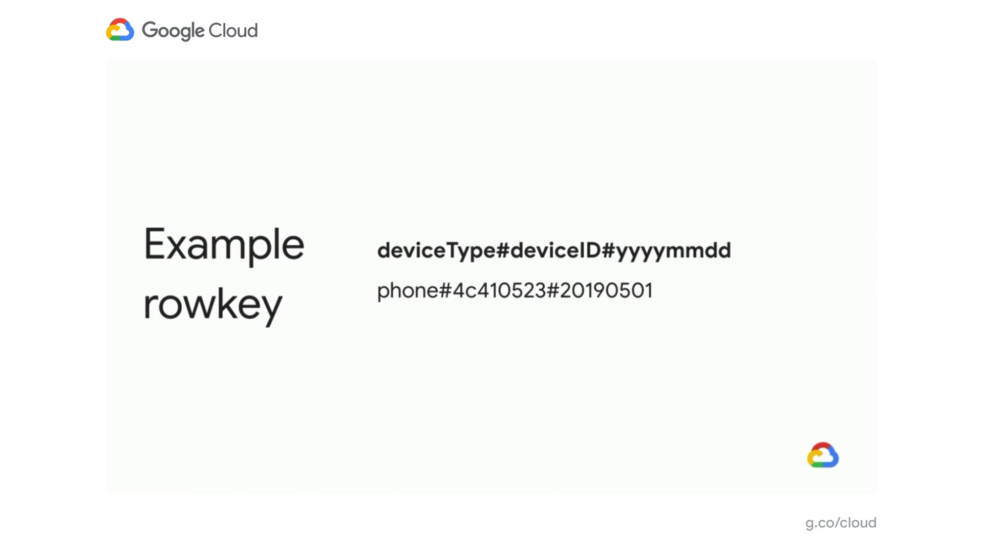
key(Right)
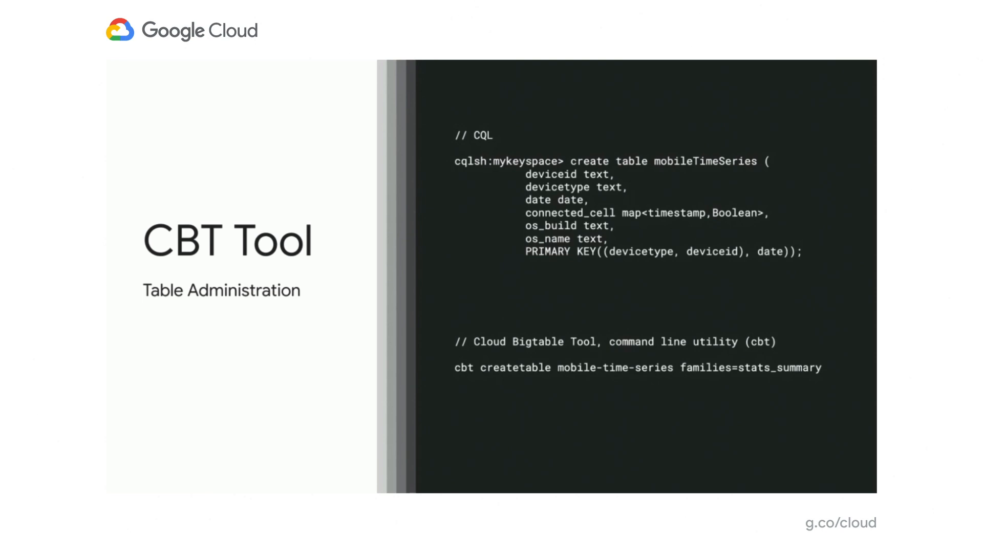